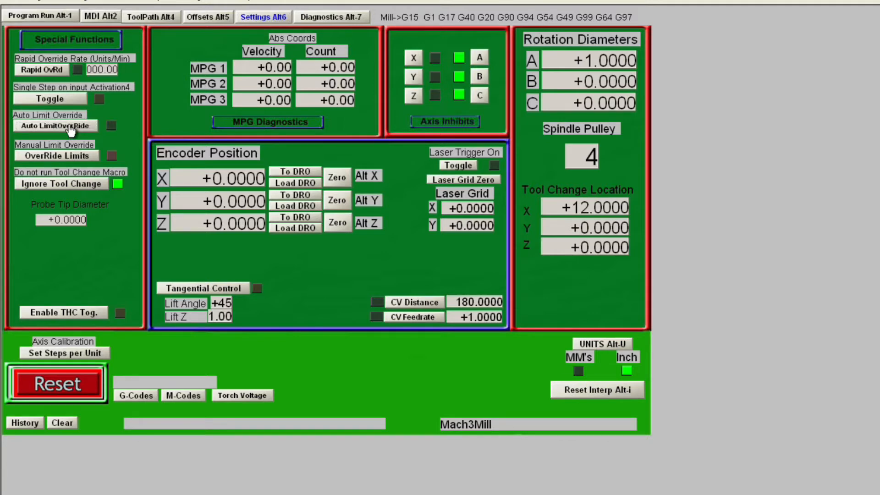
mouse_move(143, 135)
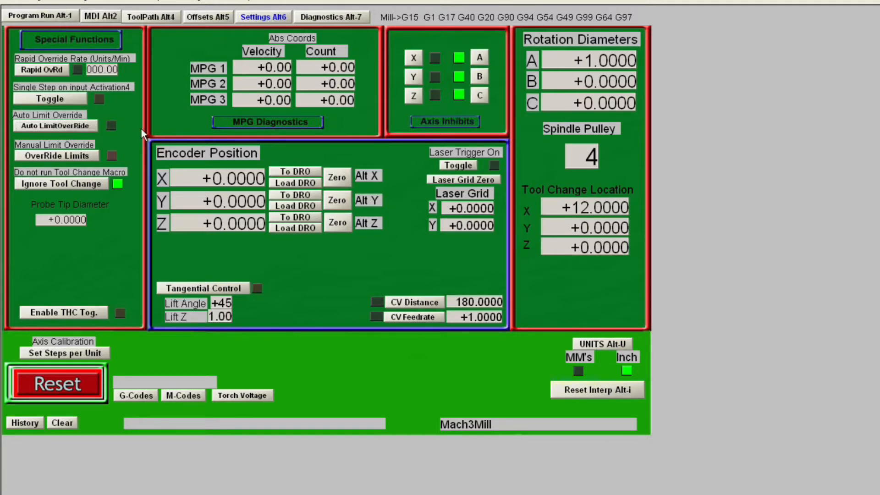
mouse_move(393, 280)
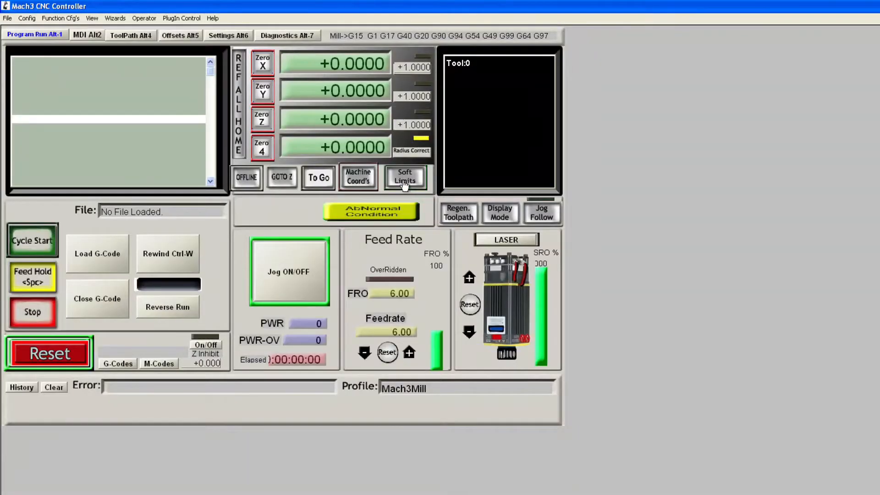
Enable Soft Limits and bring up the Homing/Limits configuration settings.
left_click(405, 177)
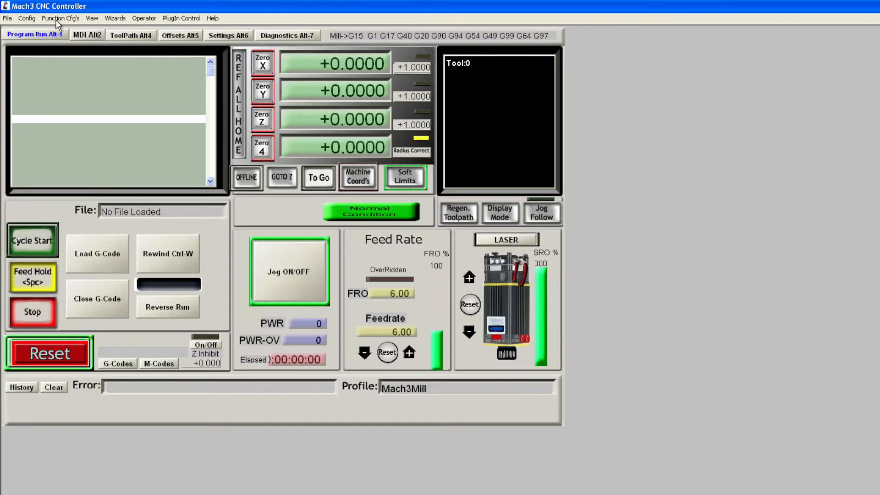
left_click(27, 18)
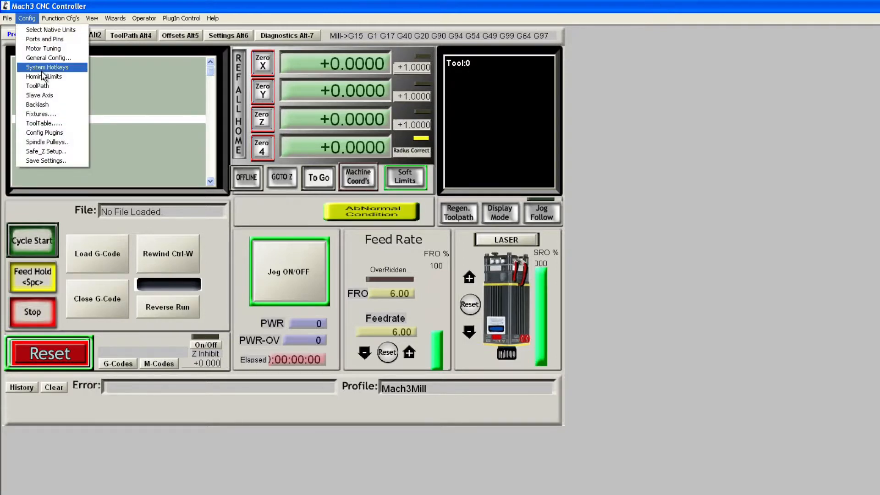
left_click(44, 76)
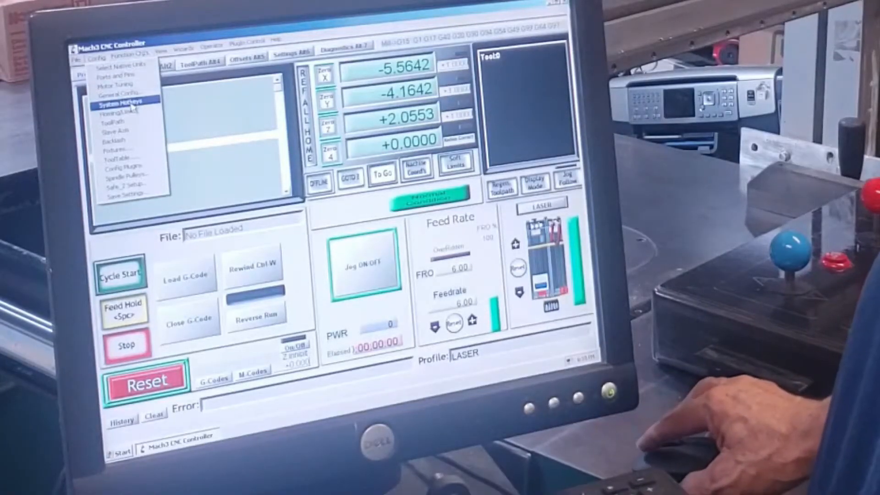
left_click(113, 73)
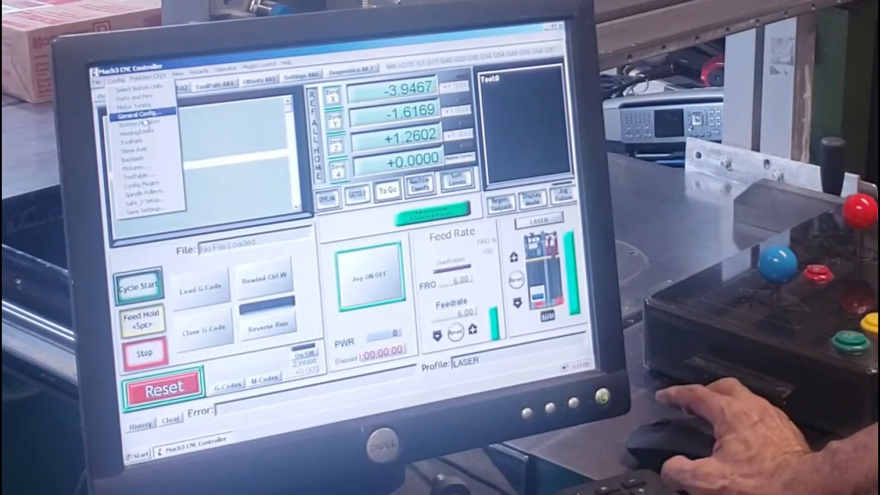
mouse_move(143, 95)
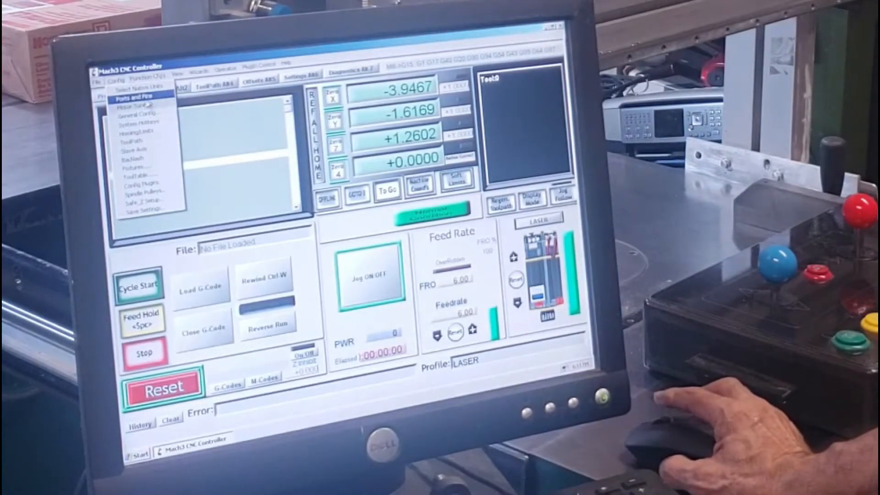
mouse_move(135, 132)
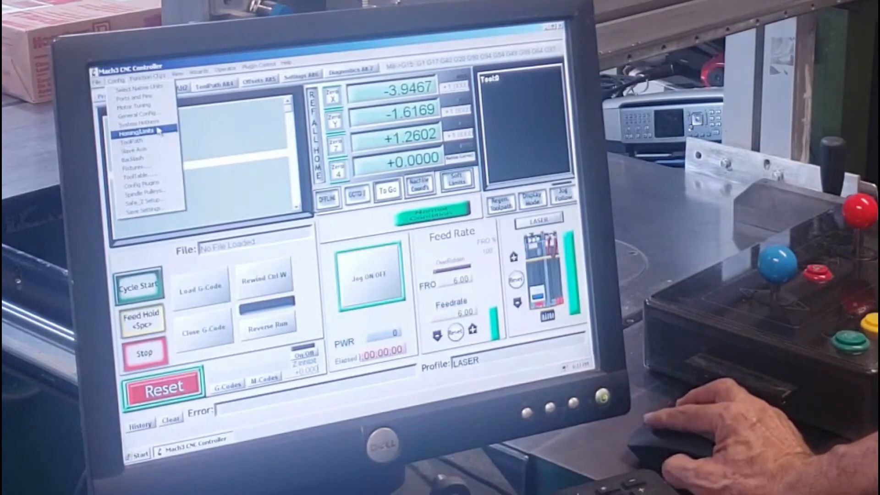
mouse_move(135, 97)
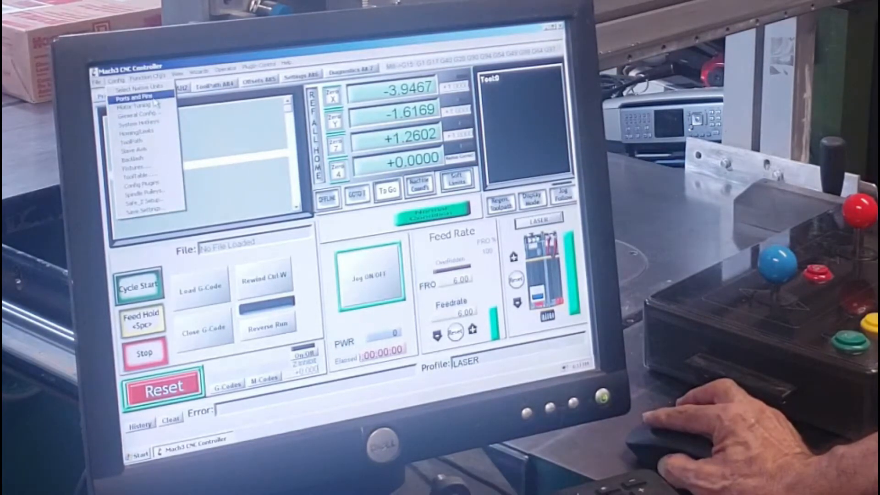
Enable the Z limit entry on the Ports and Pins Input Signals tab and accept it.
left_click(135, 96)
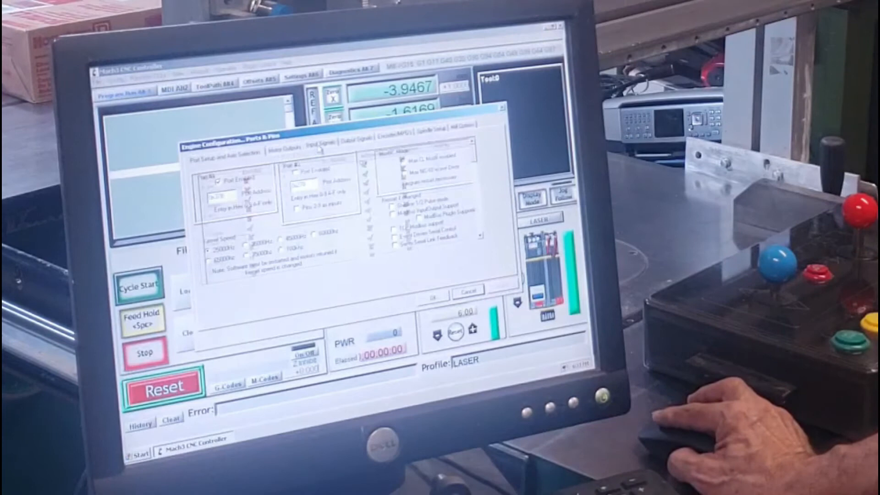
left_click(320, 142)
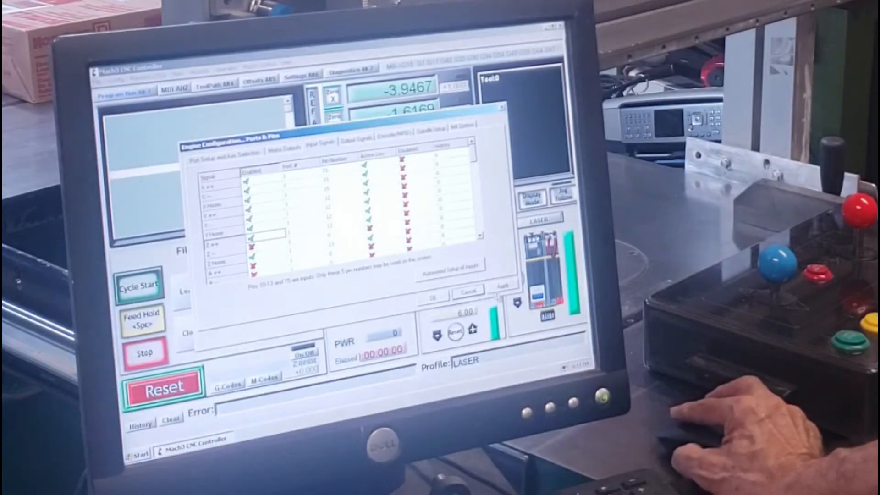
left_click(433, 295)
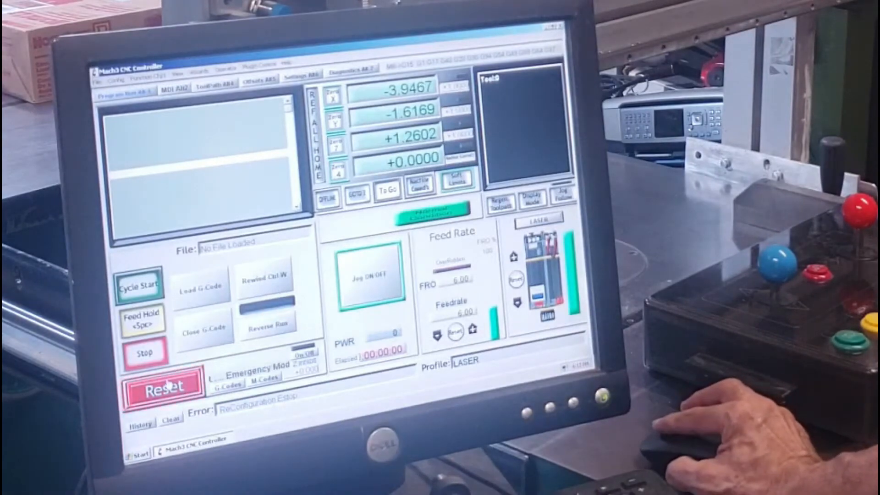
Reset the reconfiguration emergency stop, then reset again after Z trips the limit switch near 2.06.
left_click(163, 385)
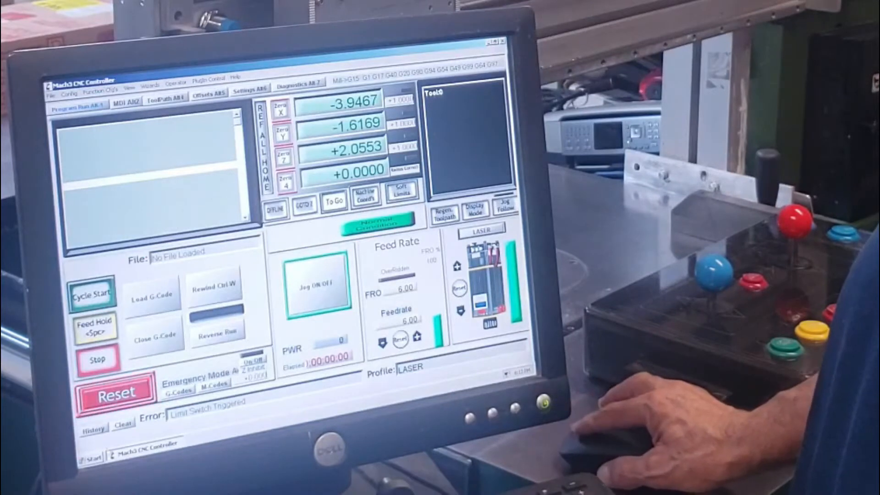
left_click(115, 391)
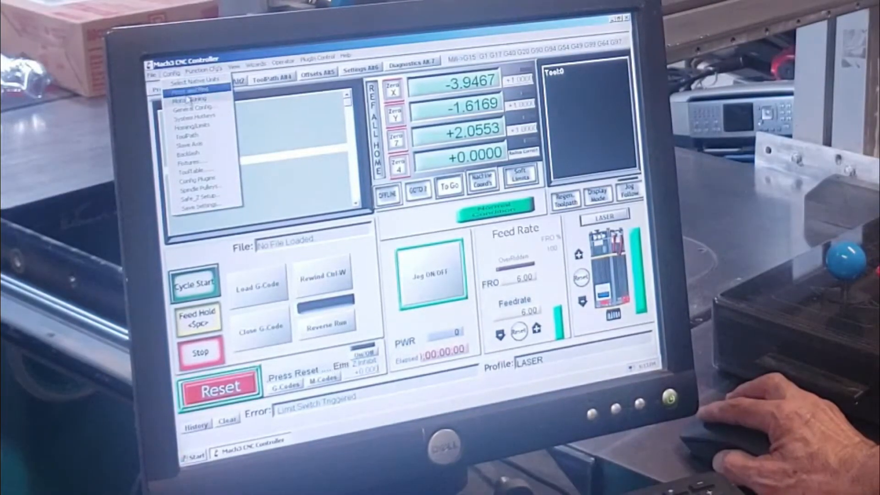
Look over the port setup in Ports and Pins while the limit-switch error clears.
left_click(190, 90)
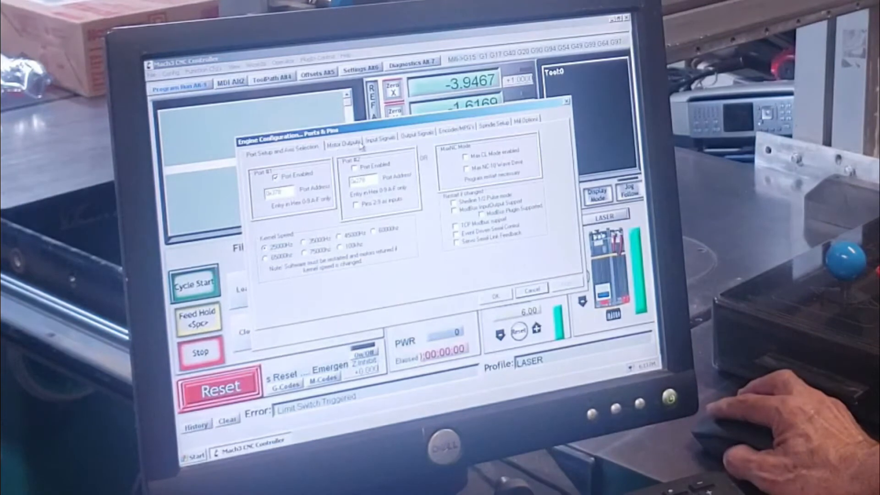
left_click(381, 135)
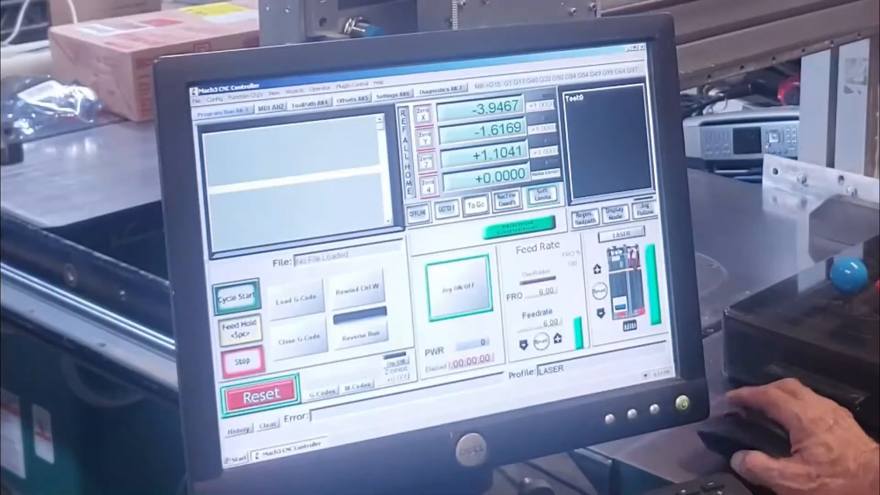
Check the Z++, Z-- and Z Home input signal rows in Ports and Pins, then apply with OK.
left_click(216, 96)
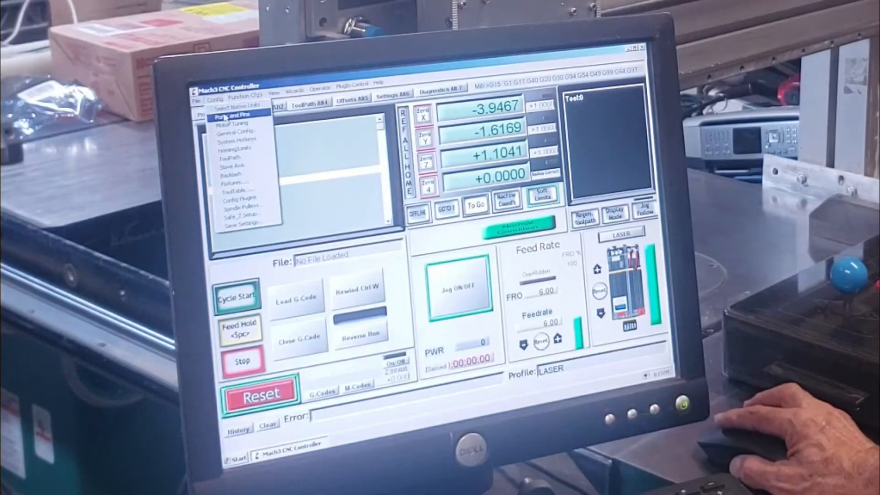
left_click(228, 113)
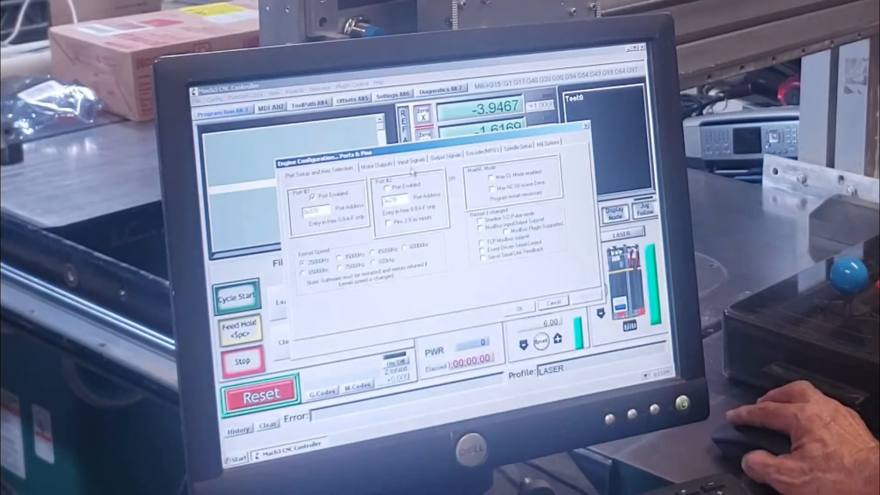
left_click(411, 163)
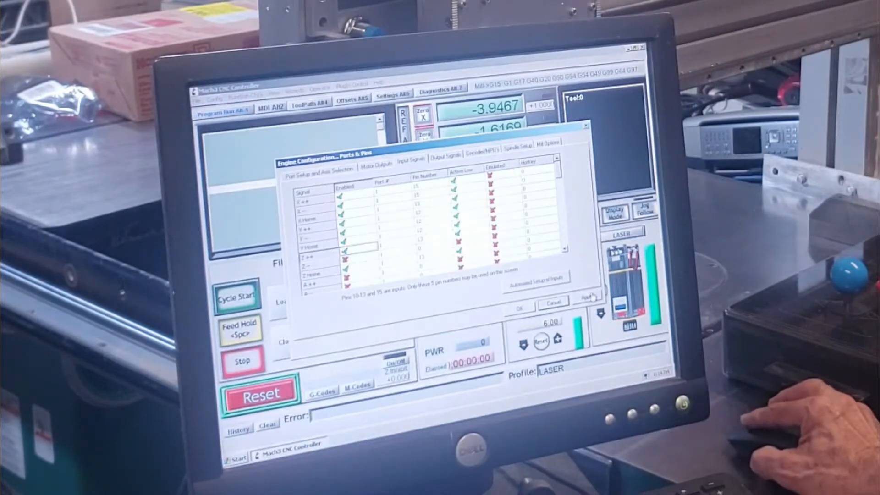
left_click(519, 305)
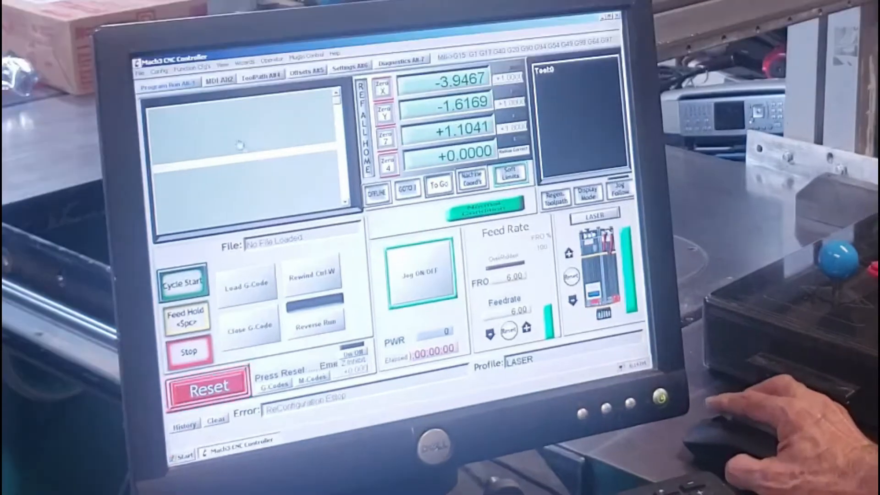
Bring up the General Config settings with the Debounce Interval field.
left_click(162, 72)
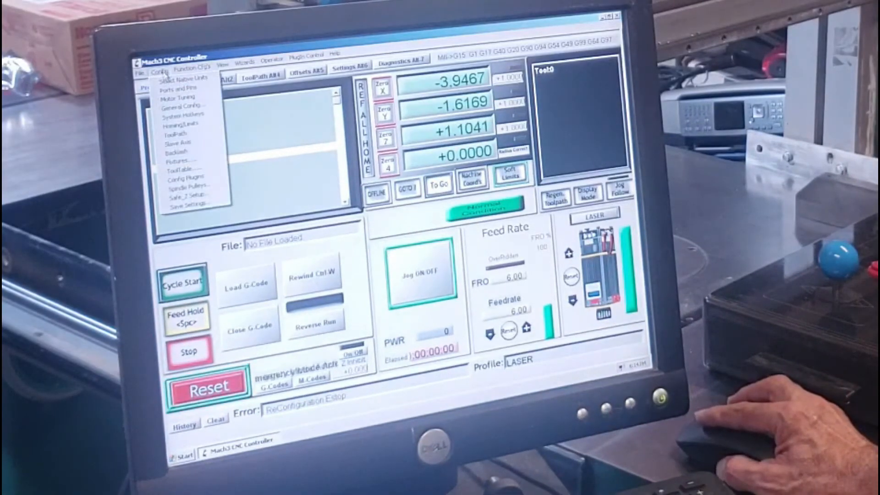
mouse_move(180, 123)
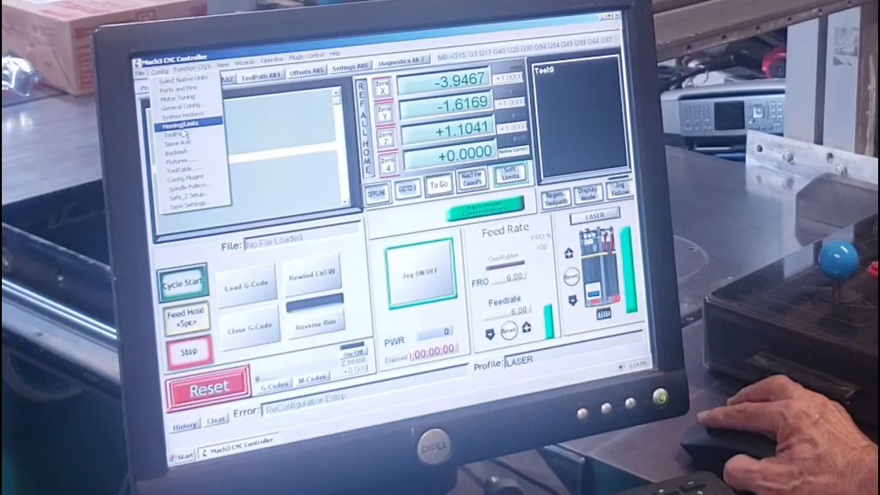
left_click(181, 106)
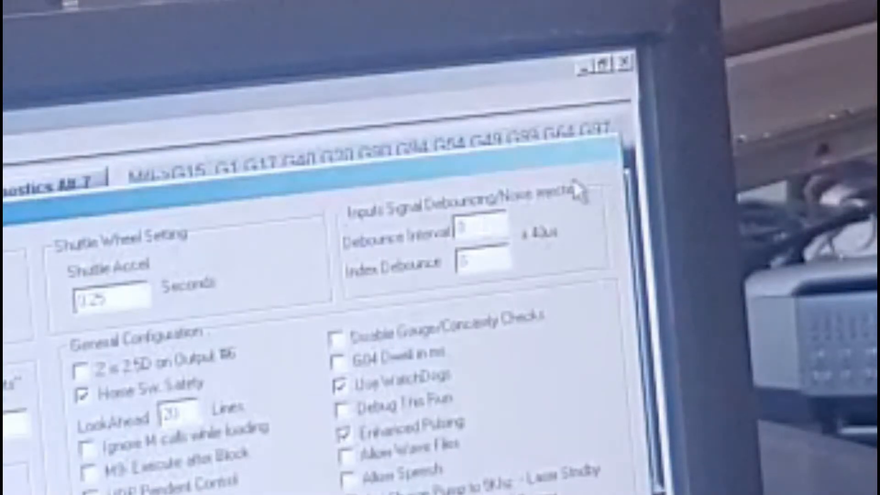
mouse_move(486, 320)
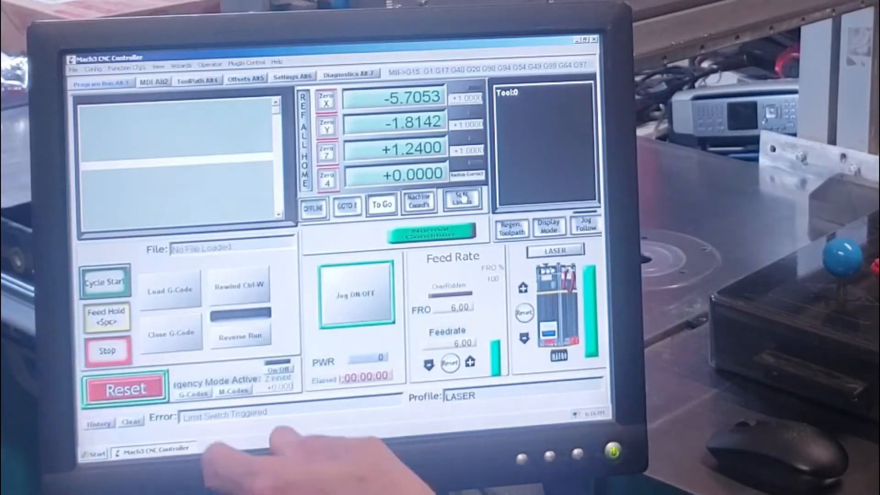
Press Reset twice to clear the Limit Switch Triggered emergency stop.
left_click(125, 387)
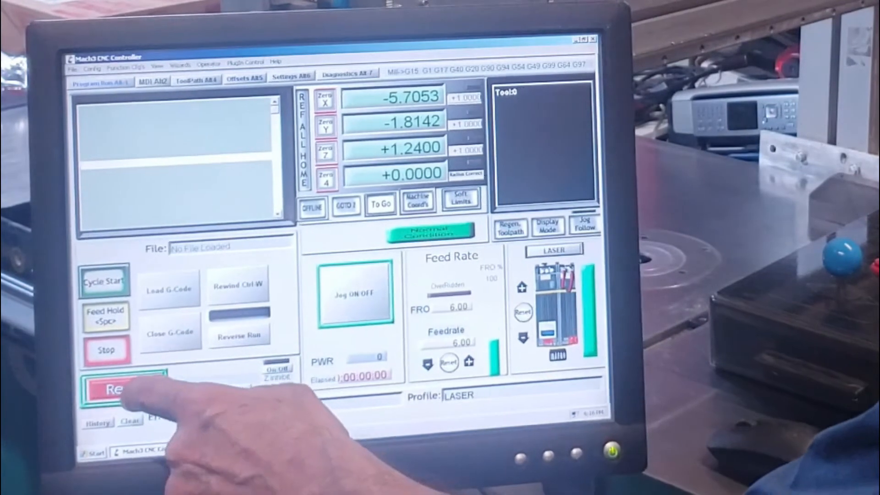
left_click(123, 389)
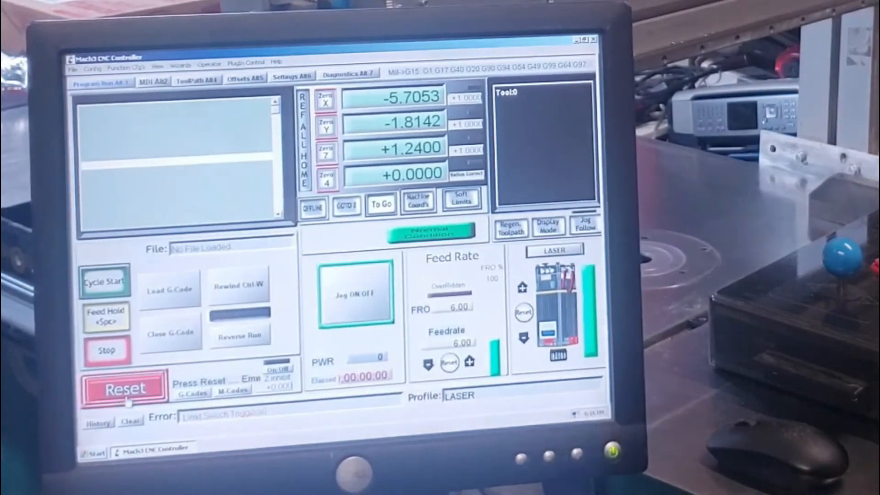